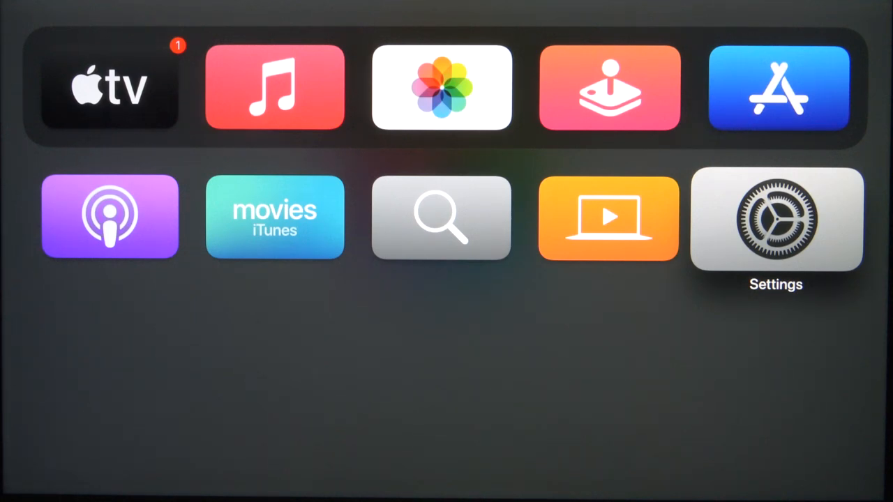
Navigate from the home screen to Settings > General > Screen Saver
left_click(775, 218)
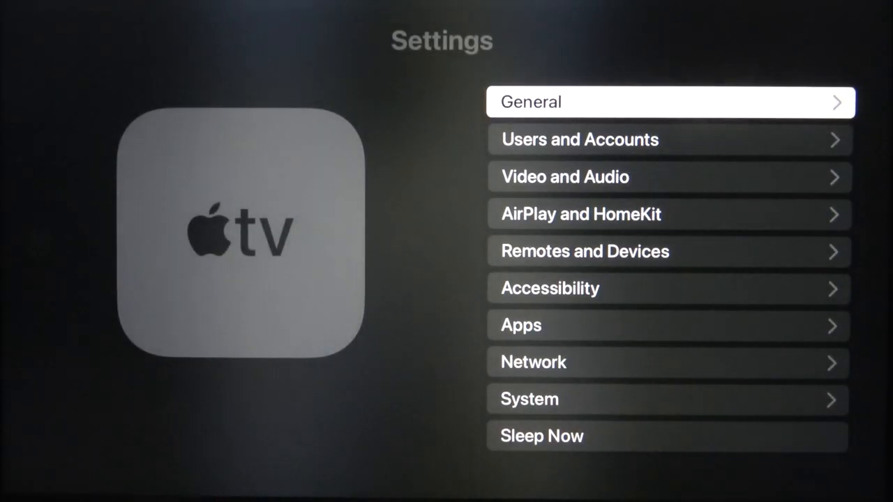
left_click(668, 102)
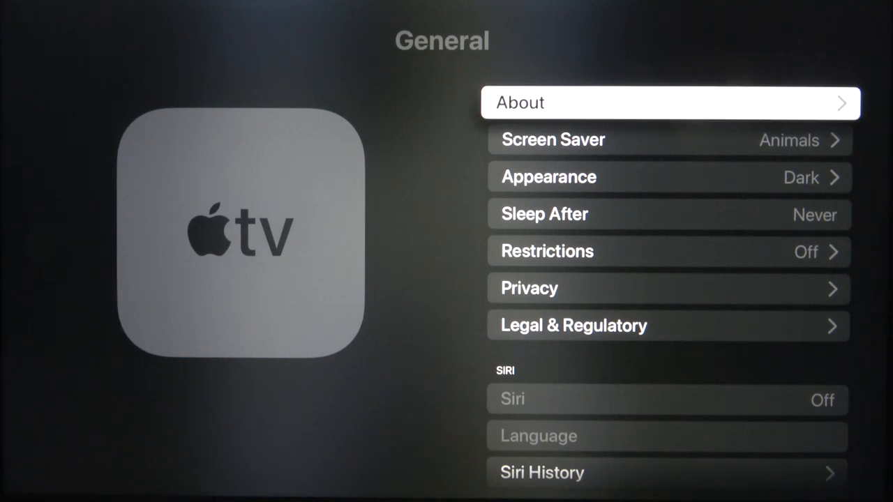
left_click(552, 139)
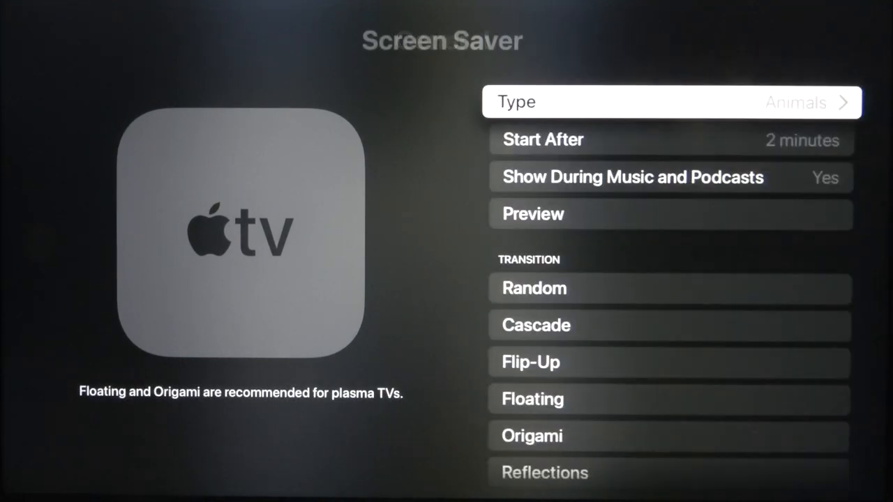
Change the screen saver type from Animals to Shot On iPhone via Apple Photos
left_click(669, 102)
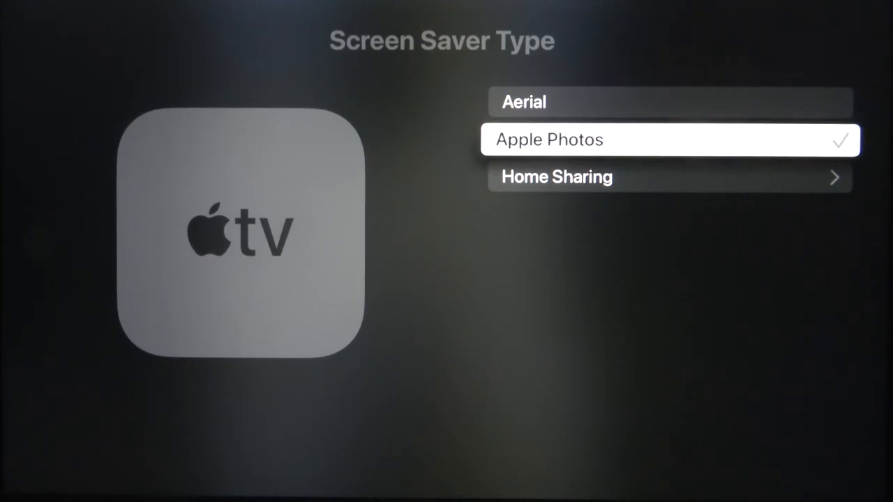
left_click(668, 140)
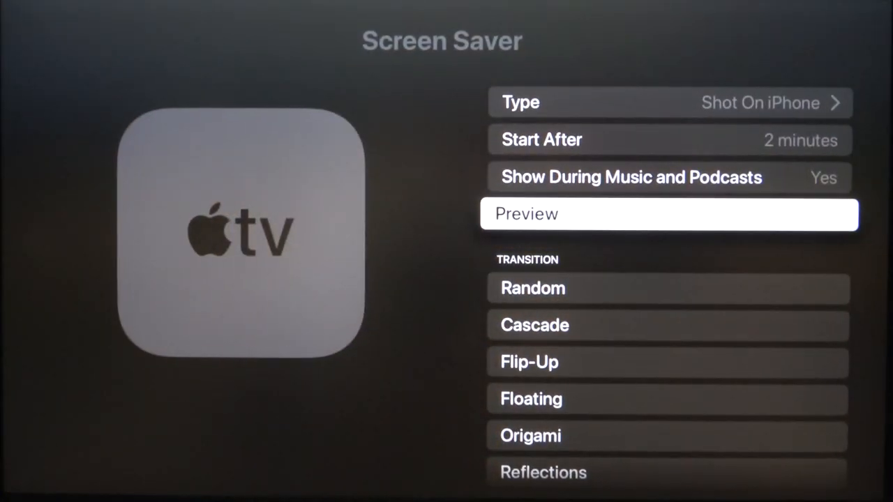
Change the Start After delay from 2 minutes to 15 minutes
key("up")
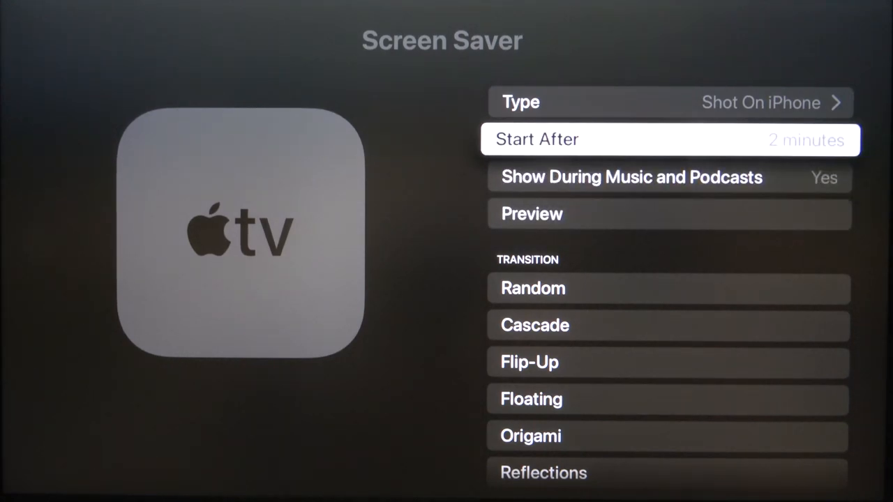
left_click(668, 140)
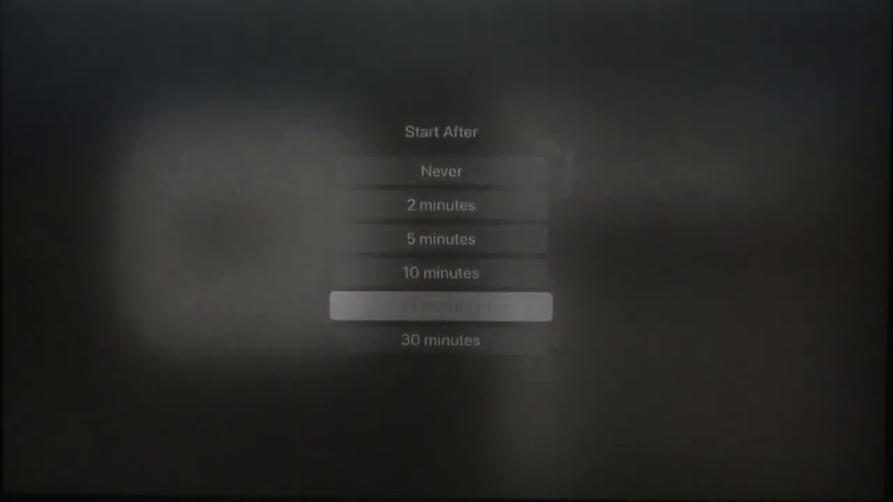
left_click(440, 307)
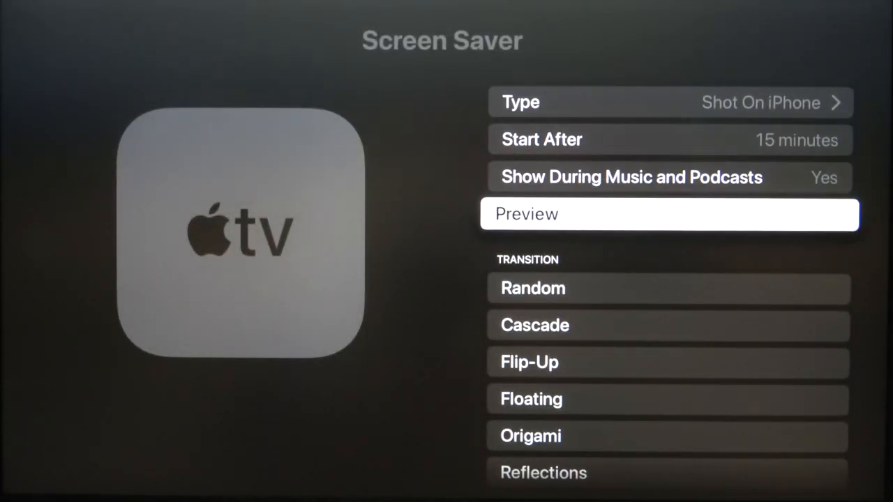
key("up")
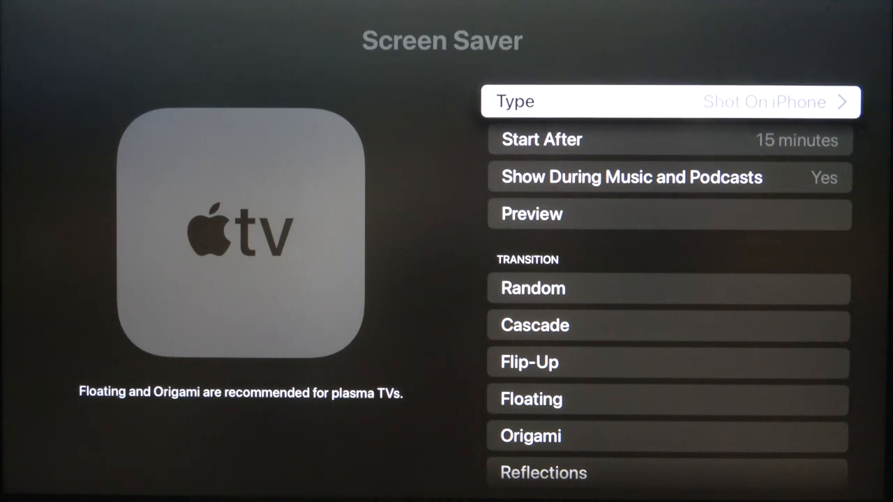
left_click(669, 101)
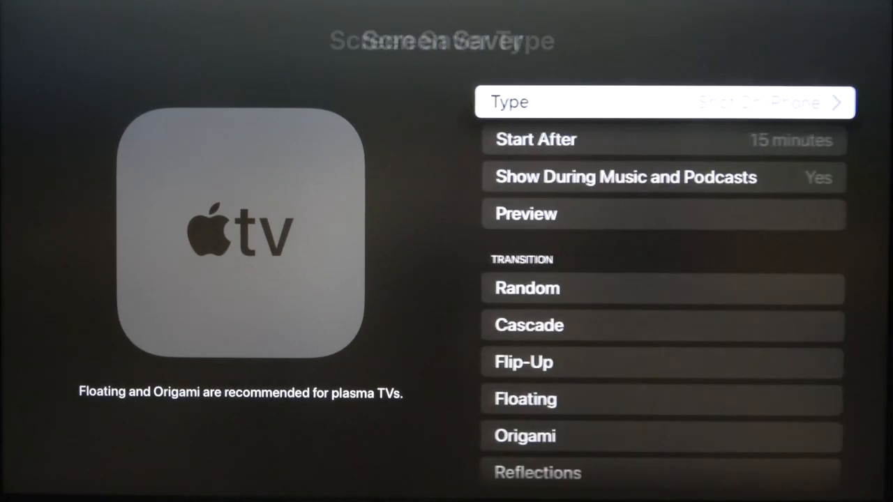
scroll("down", 3)
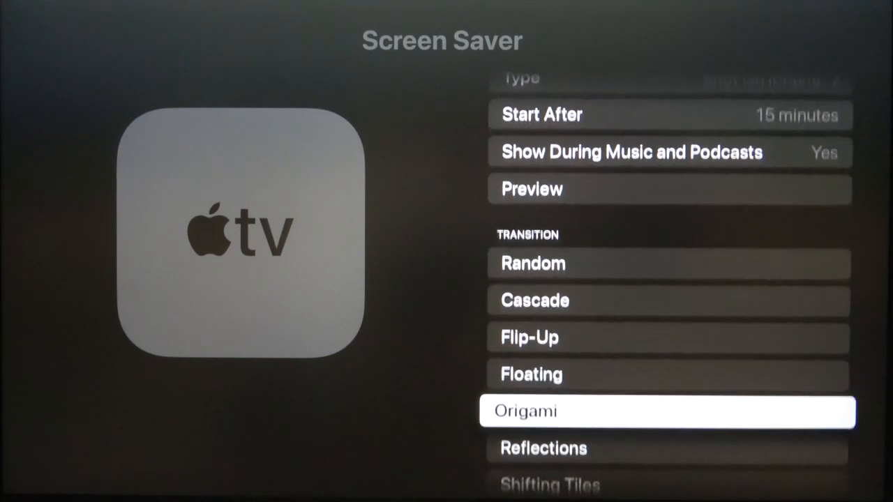
scroll("down", 3)
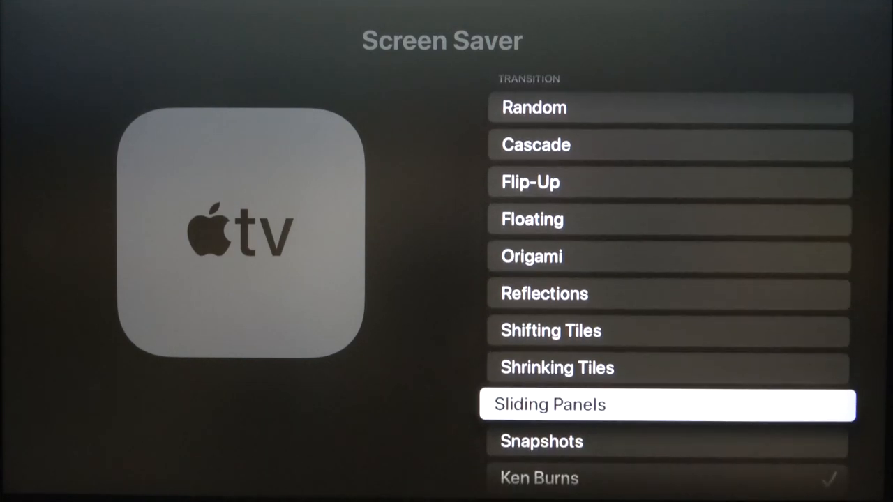
scroll("down", 3)
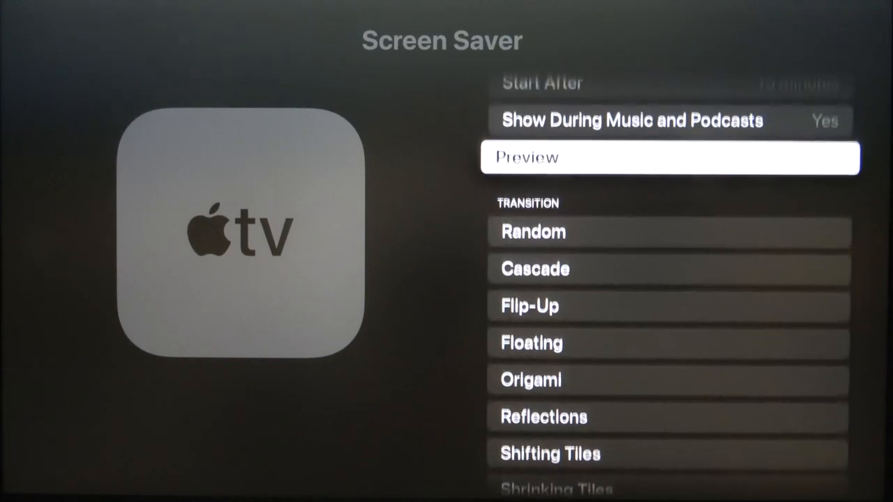
left_click(666, 156)
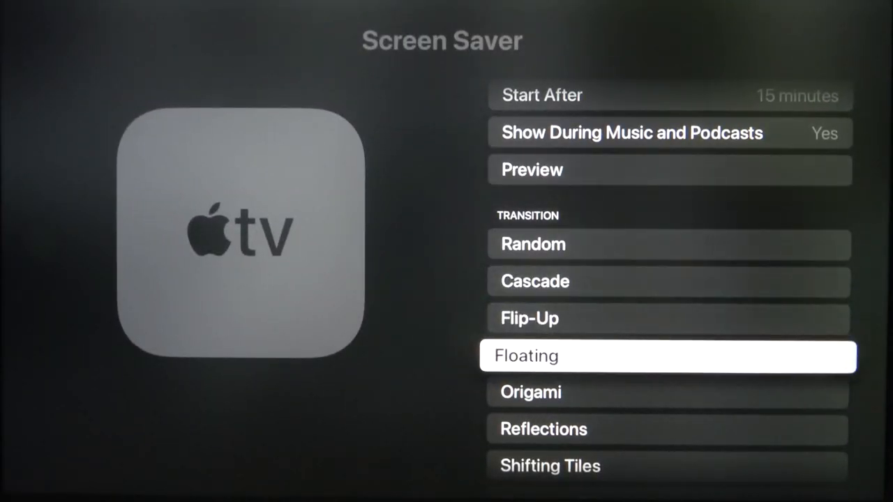
Choose Floating as the screen saver transition and return to General settings
left_click(667, 356)
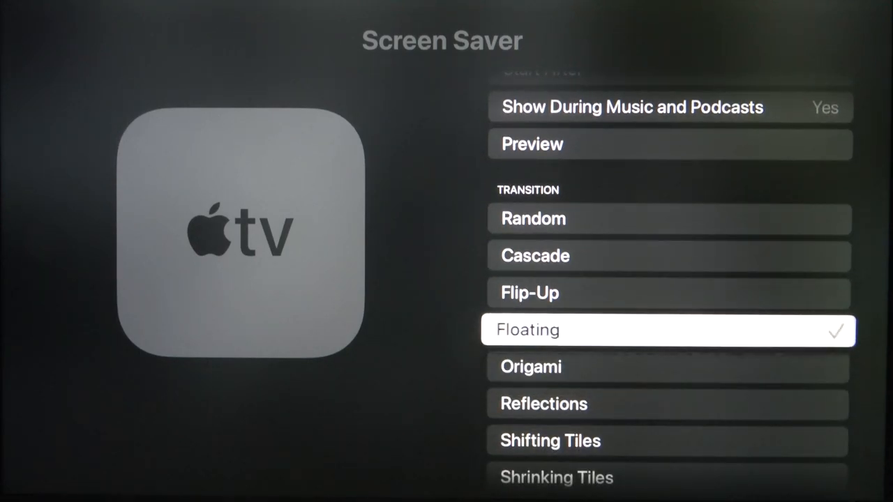
key("up")
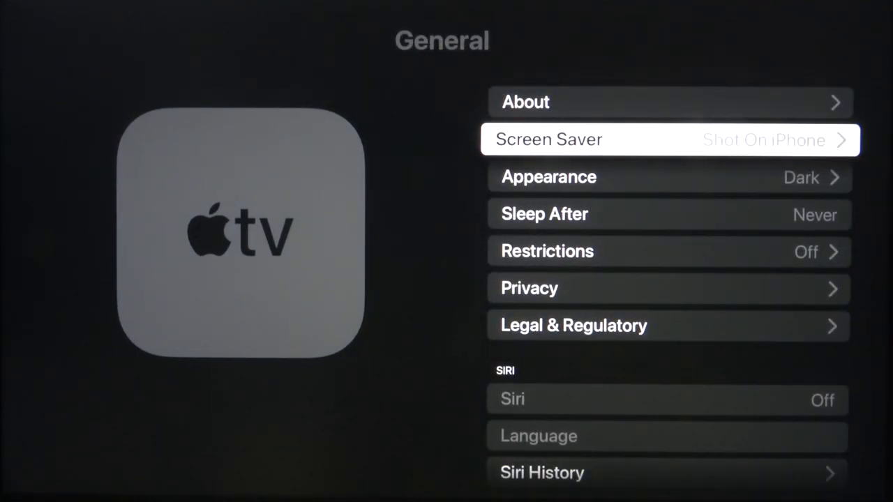
key("up")
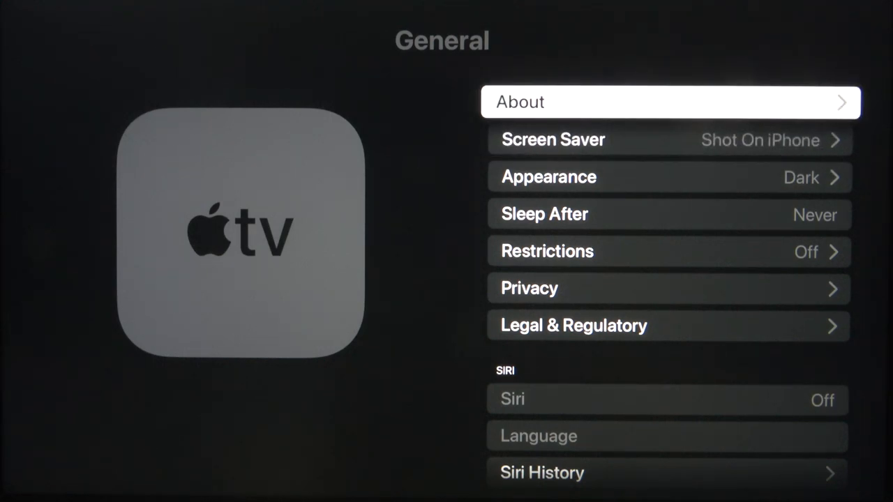